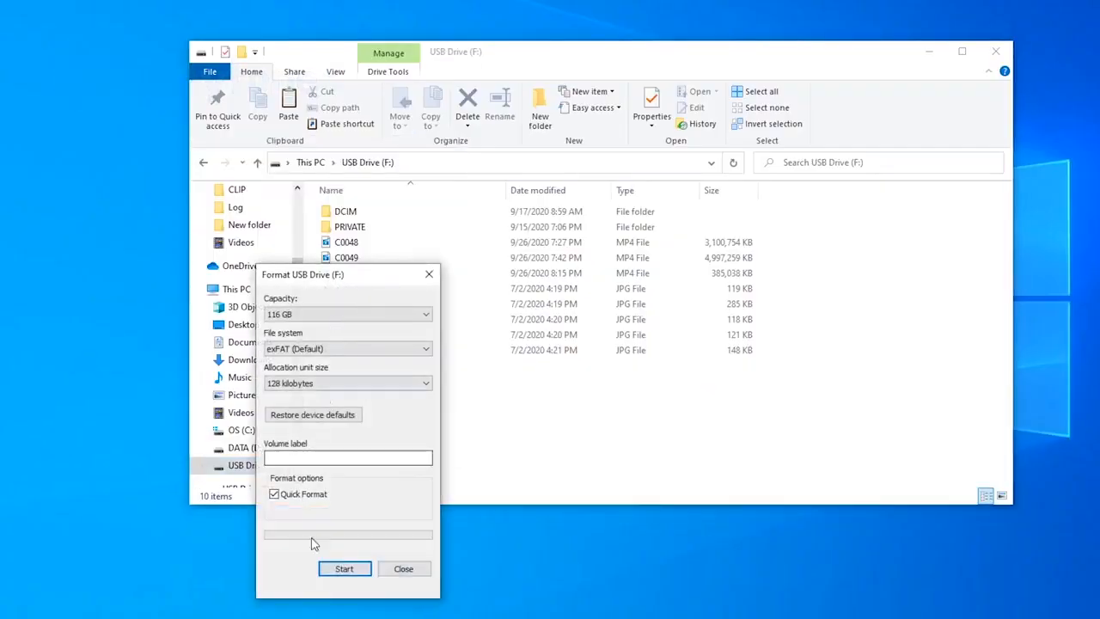
Quick-format USB Drive (F:) as exFAT, confirming the data-erase warning and completion.
left_click(344, 568)
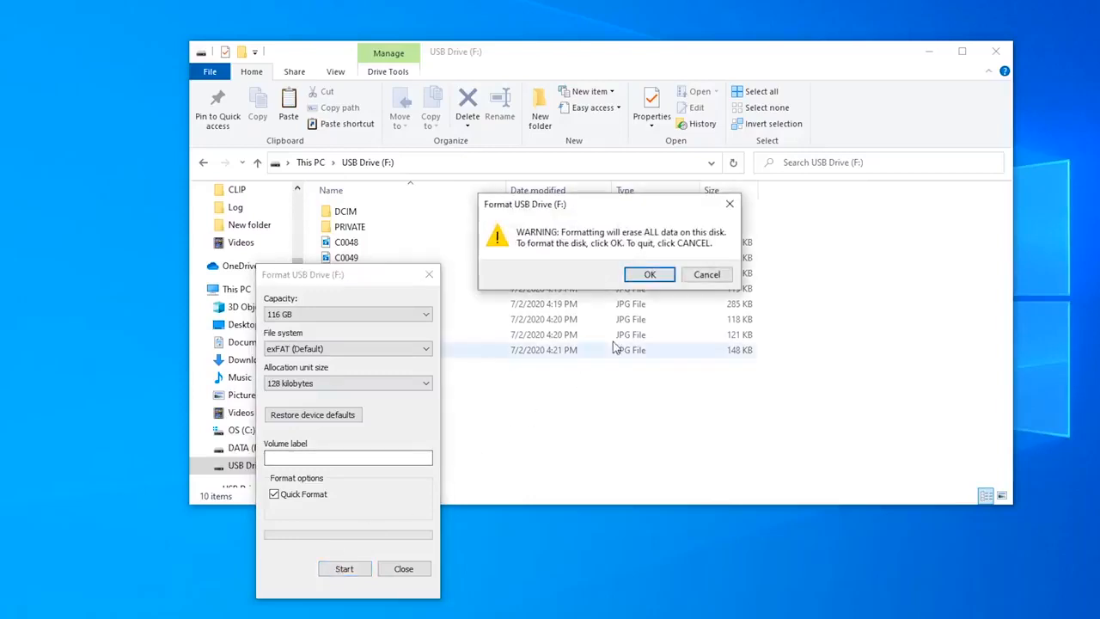
left_click(649, 274)
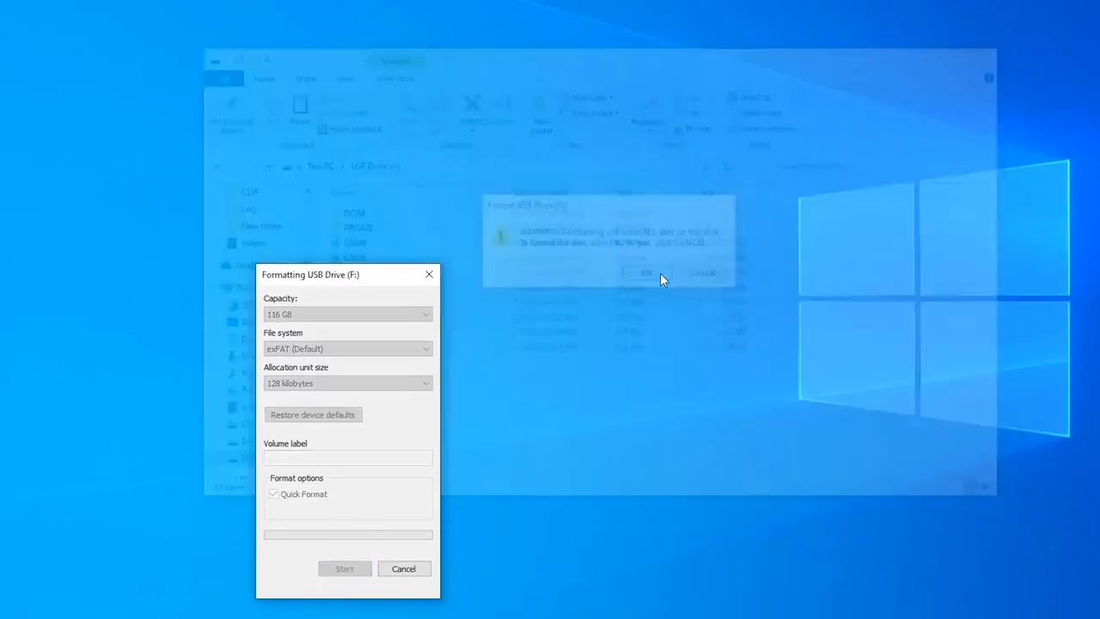
left_click(646, 272)
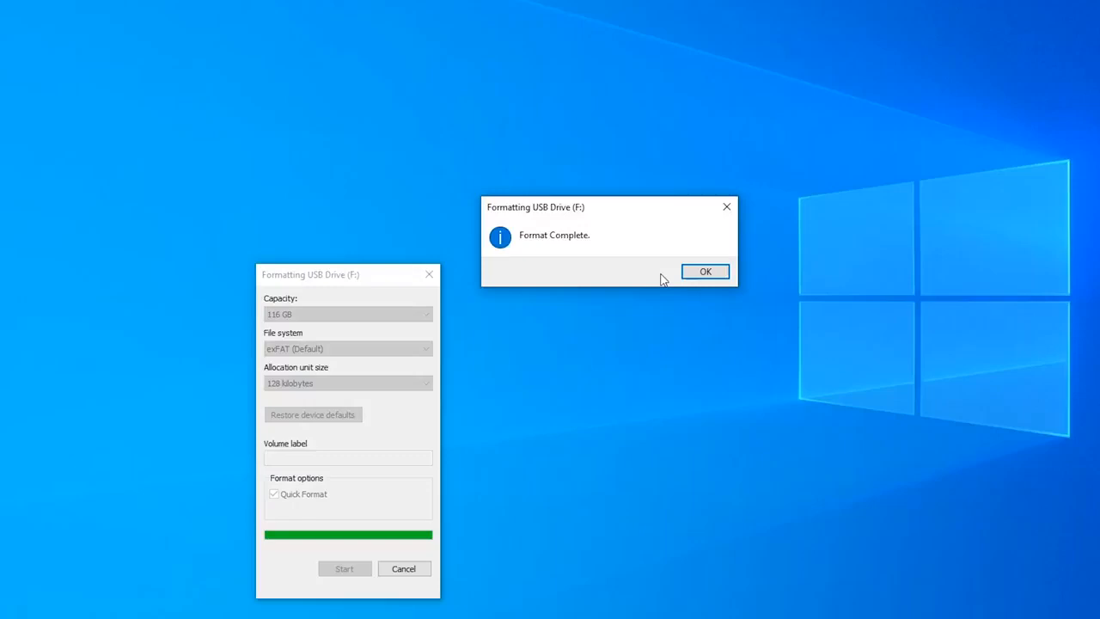
left_click(705, 272)
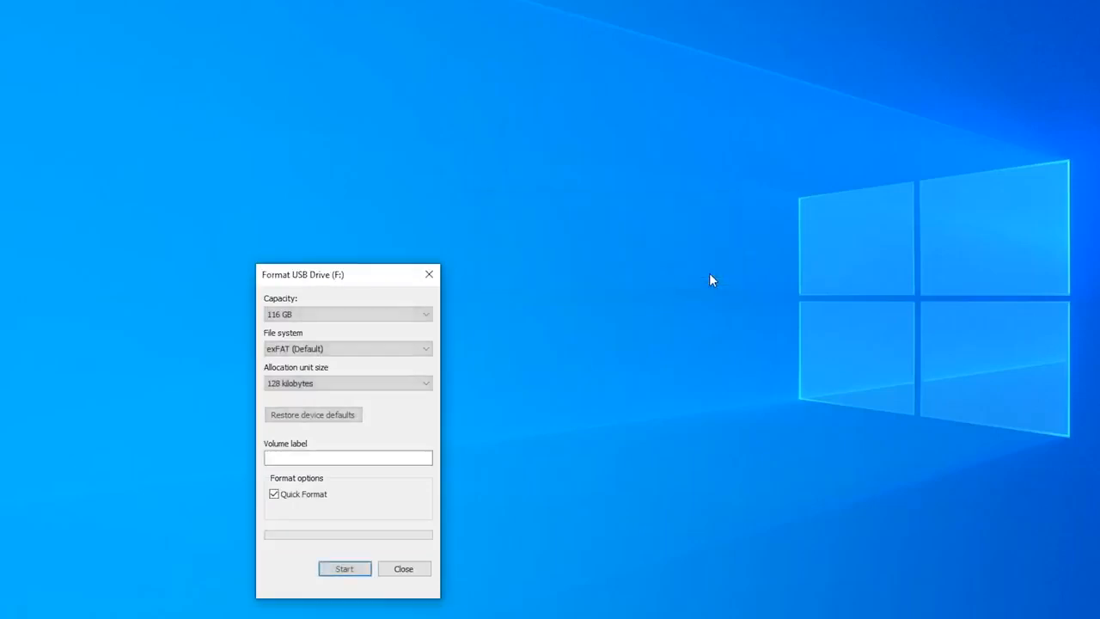
left_click(403, 568)
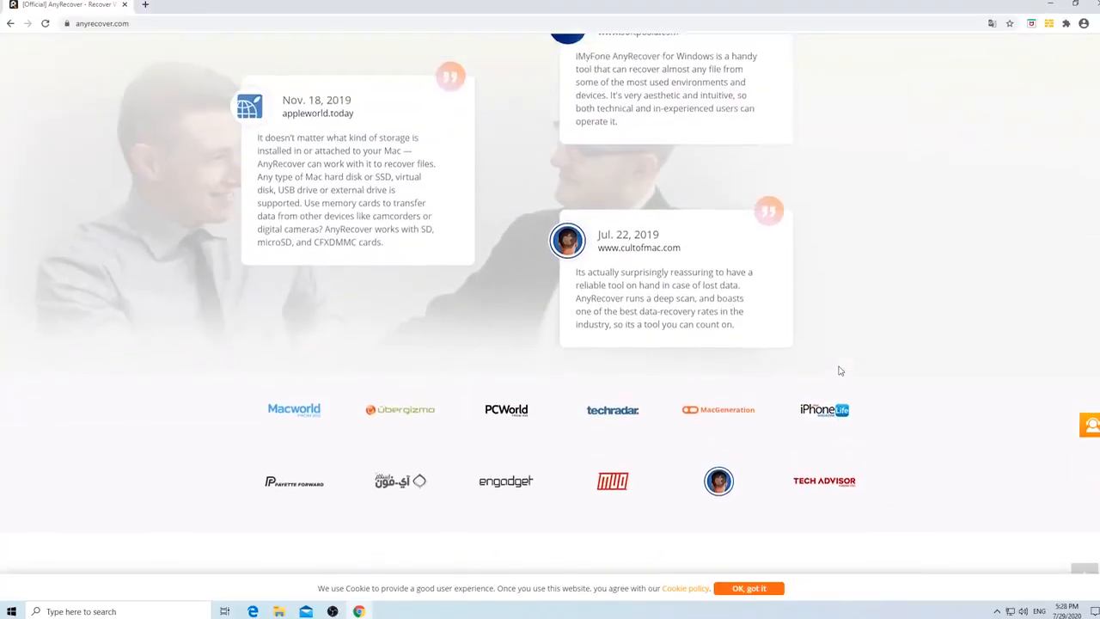
Scroll through the anyrecover.com page to review features and reviews.
scroll("up", 3)
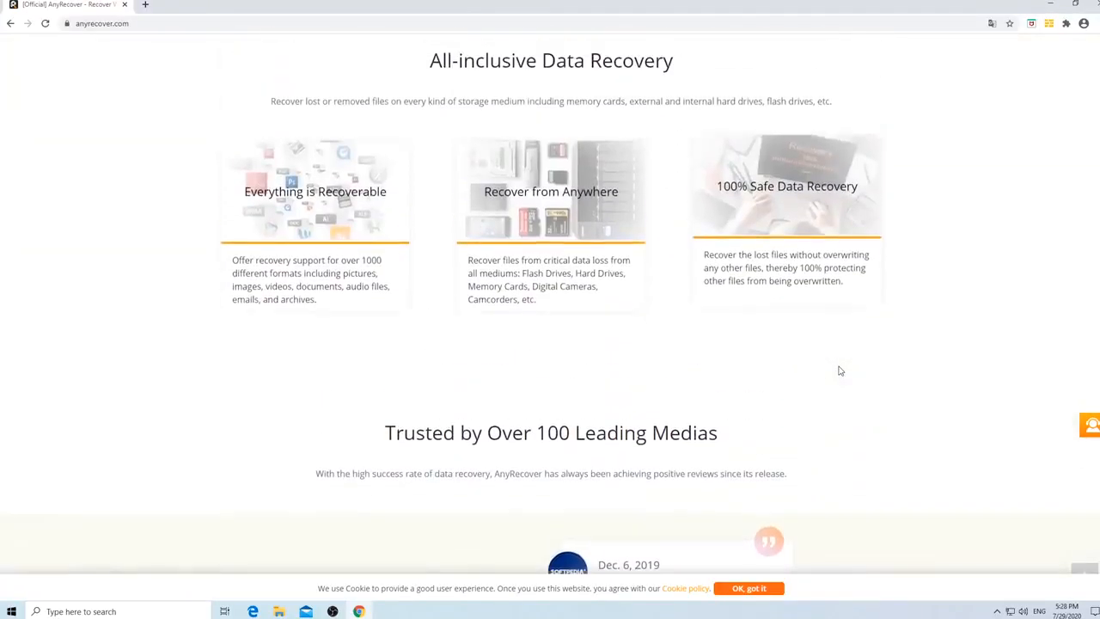
scroll("up", 3)
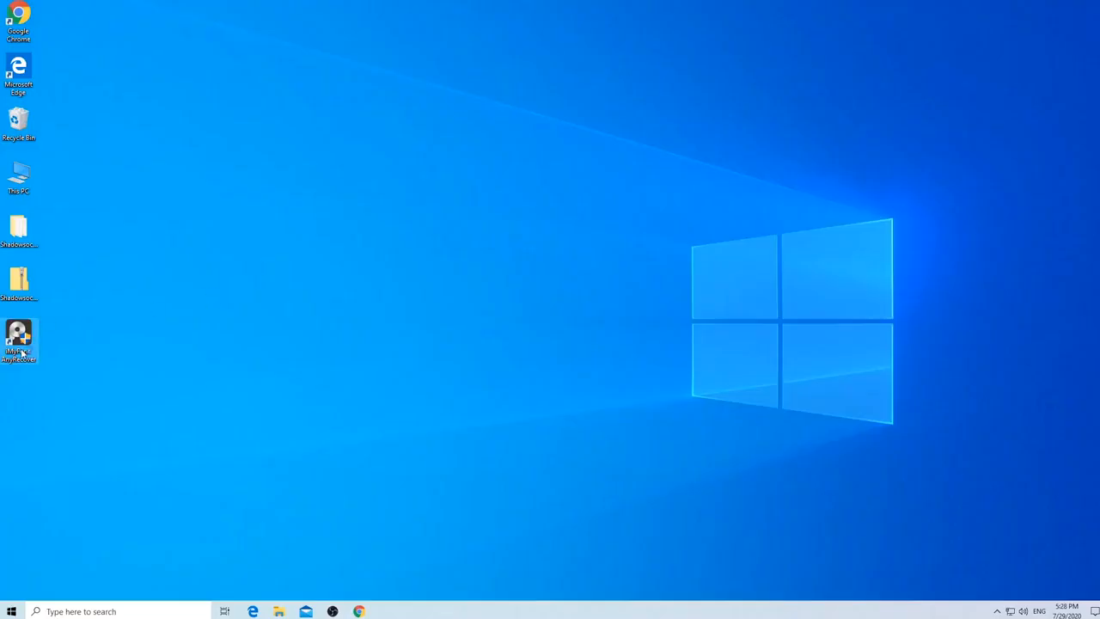
Launch AnyRecover from its desktop shortcut and start scanning USB Drive(F).
double_click(18, 336)
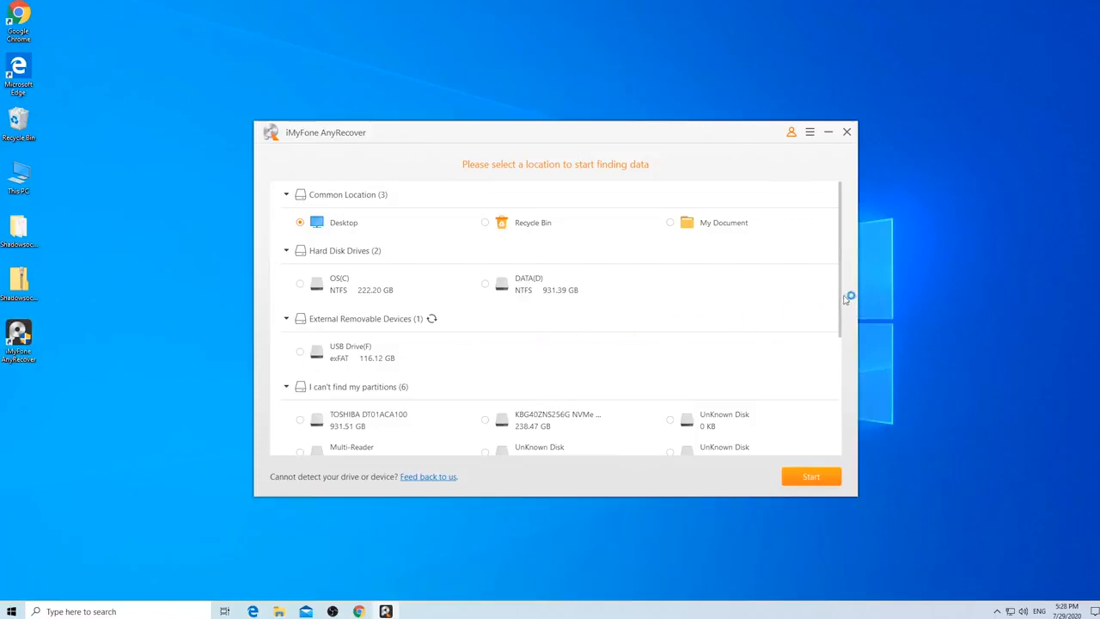
mouse_move(842, 297)
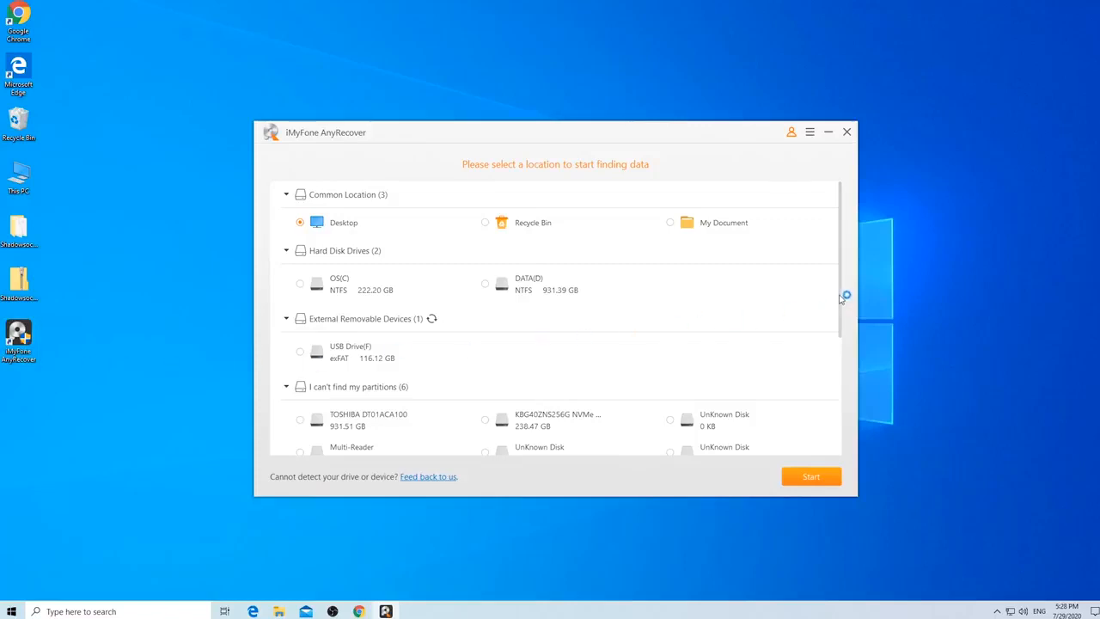
scroll("down", 3)
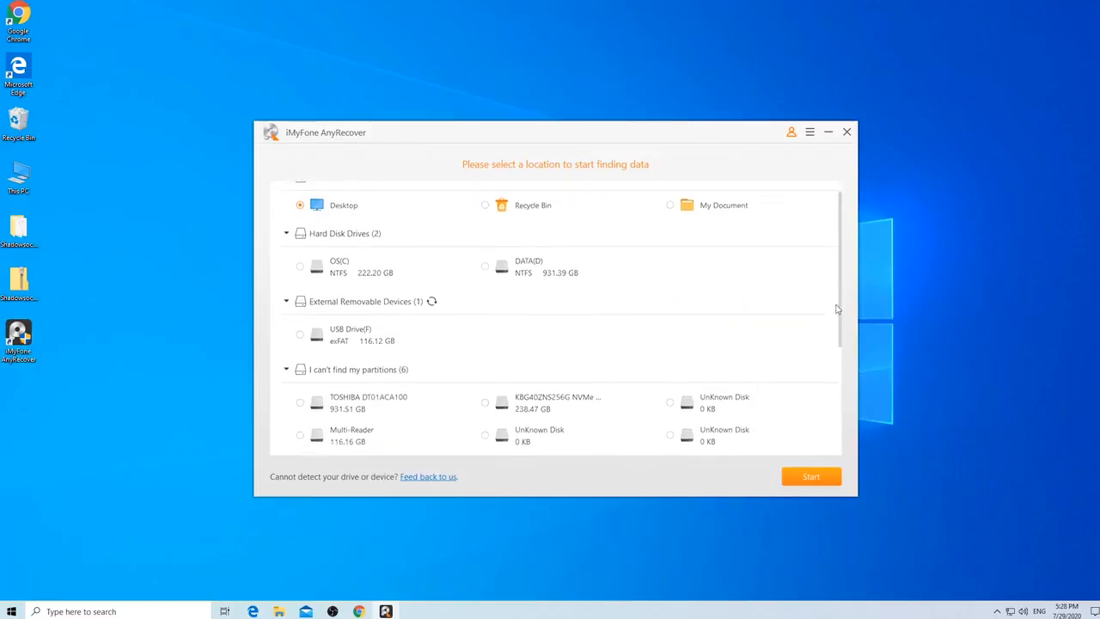
scroll("down", 3)
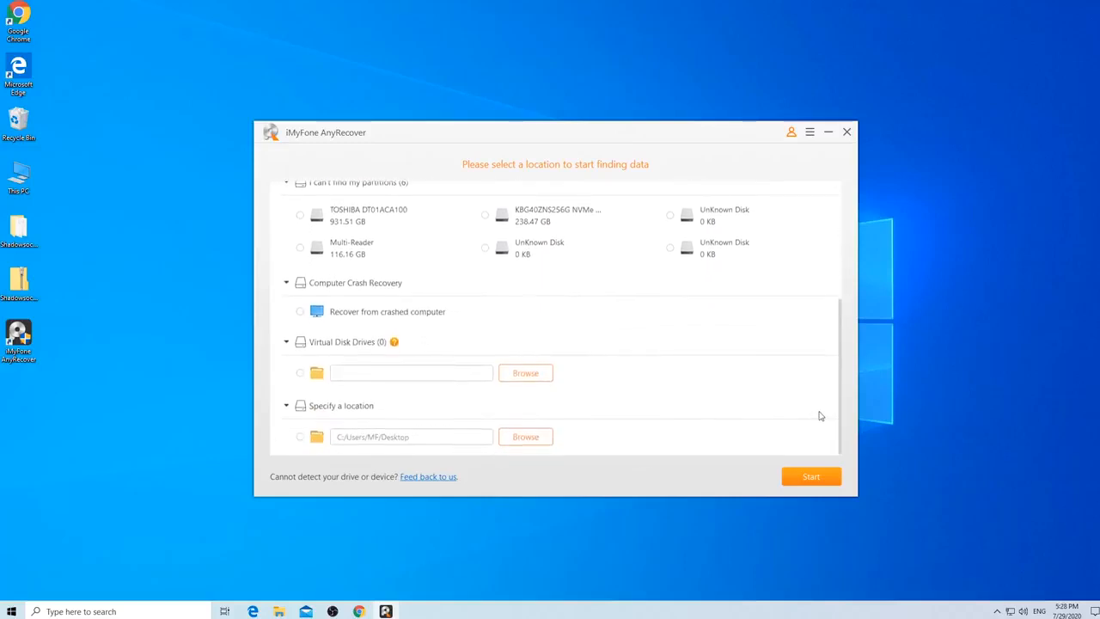
scroll("up", 3)
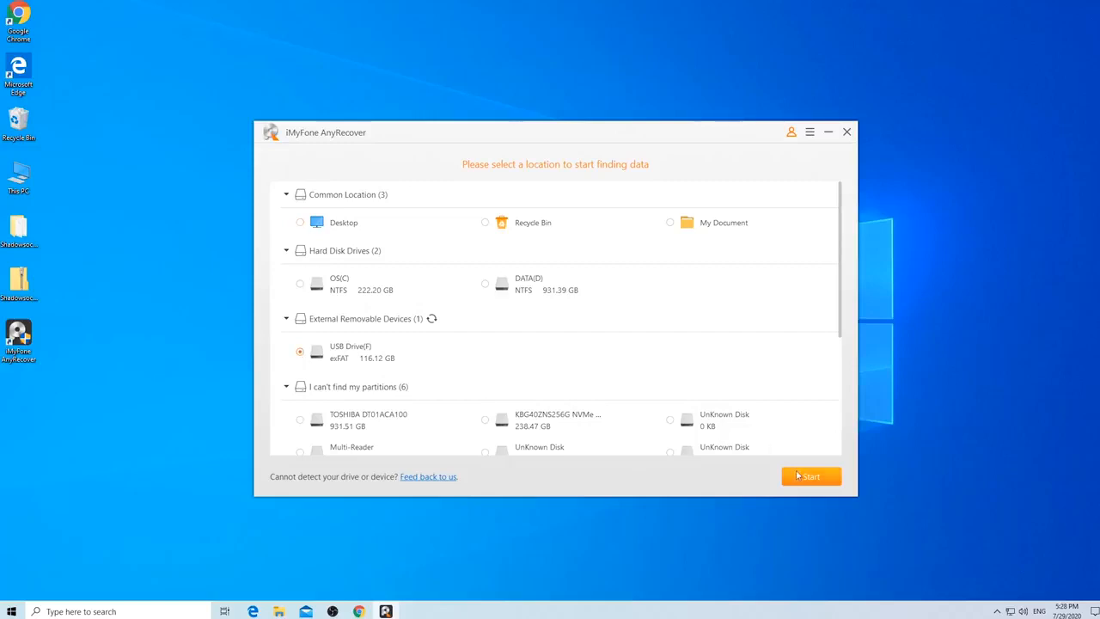
left_click(810, 476)
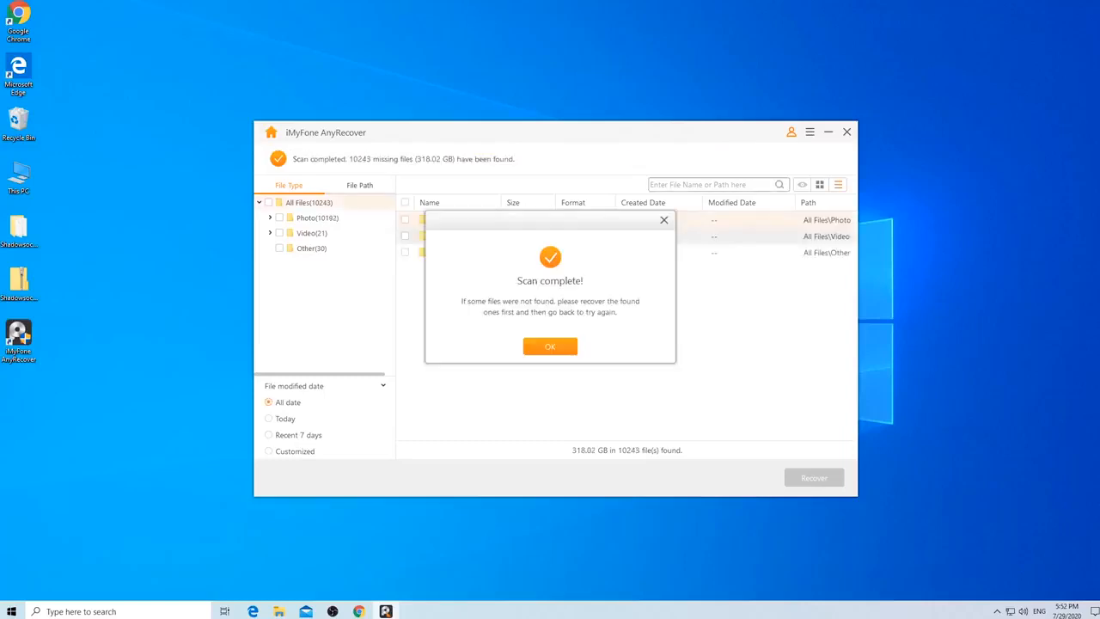
Dismiss Scan complete, browse results by path and type, and list MP4 videos and photos.
left_click(550, 347)
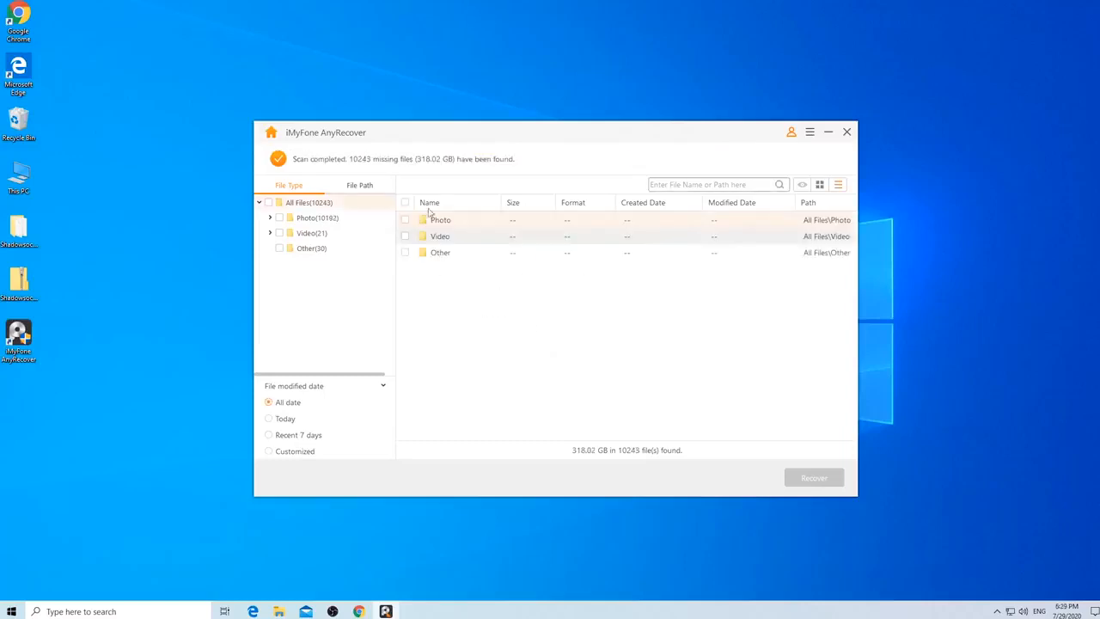
left_click(360, 185)
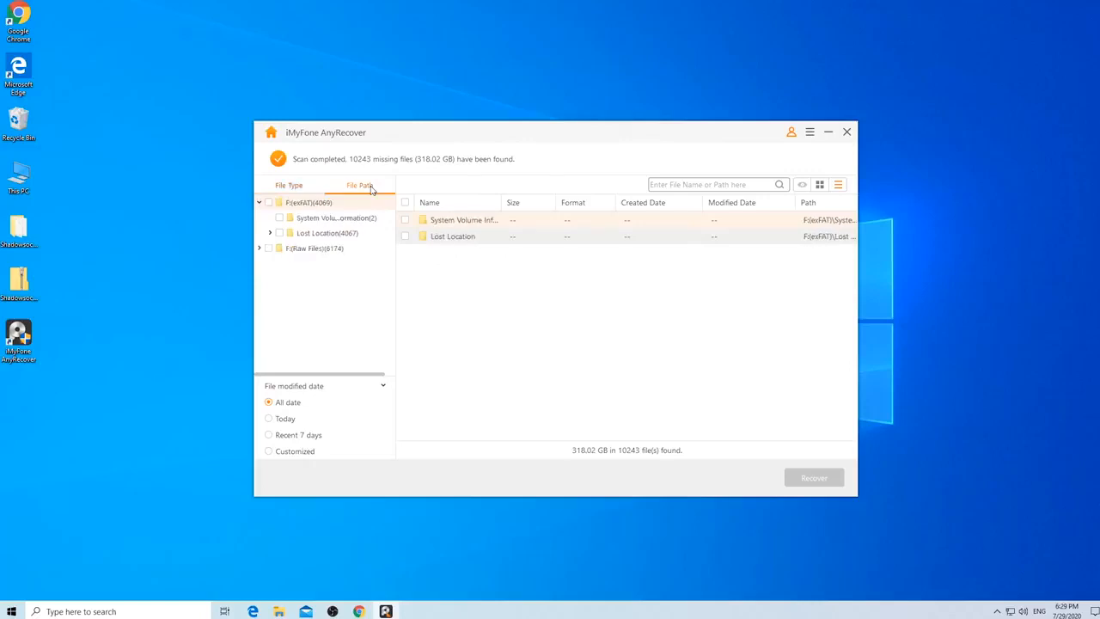
left_click(288, 185)
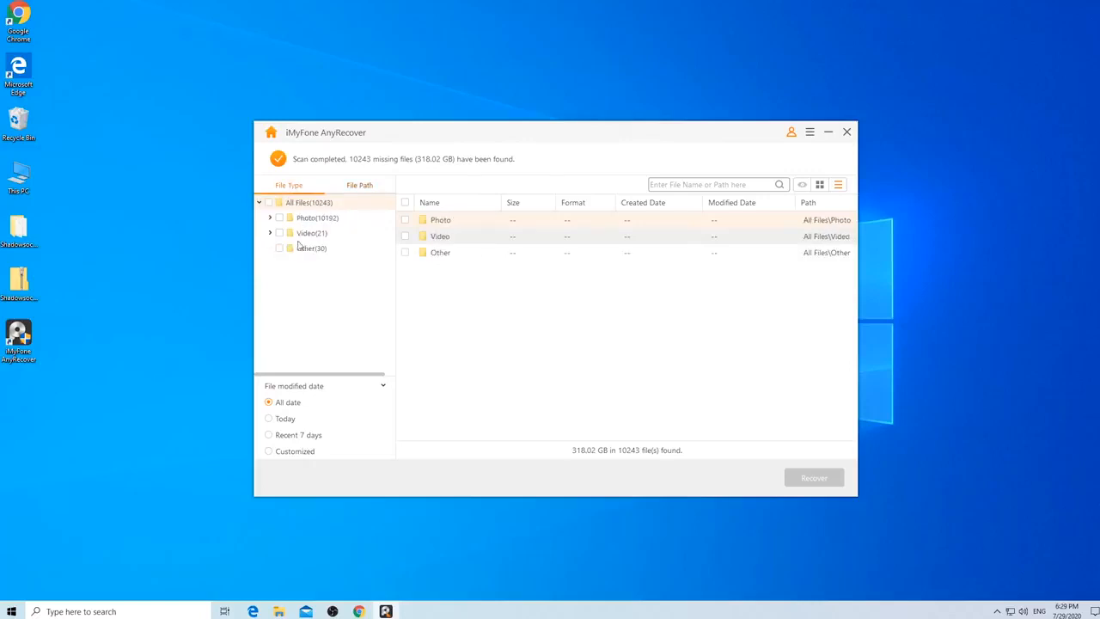
left_click(269, 218)
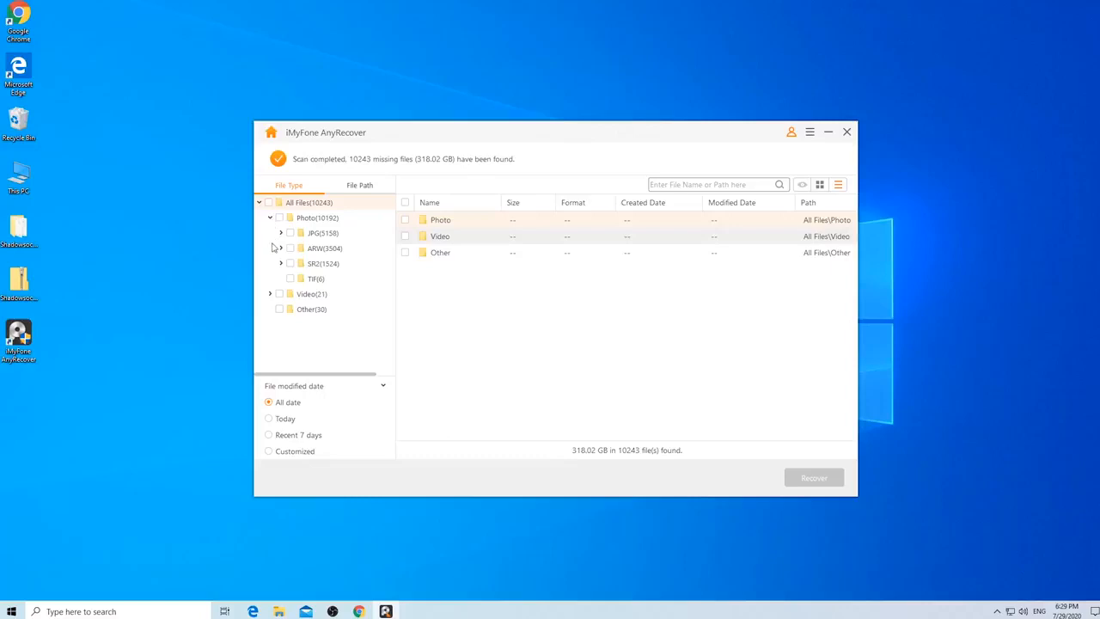
left_click(270, 294)
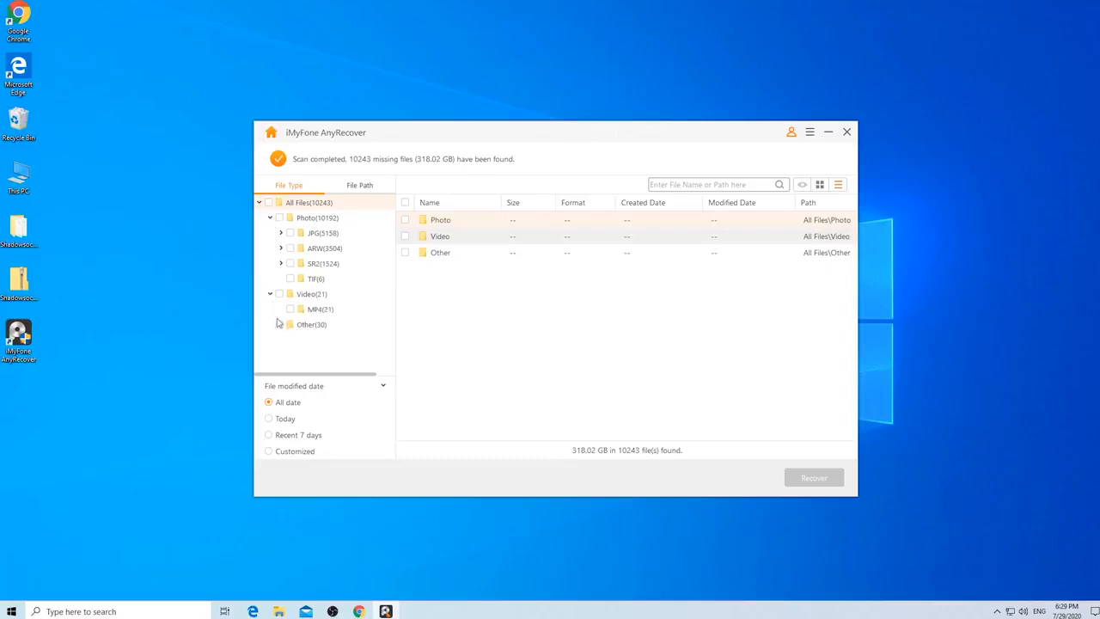
left_click(311, 324)
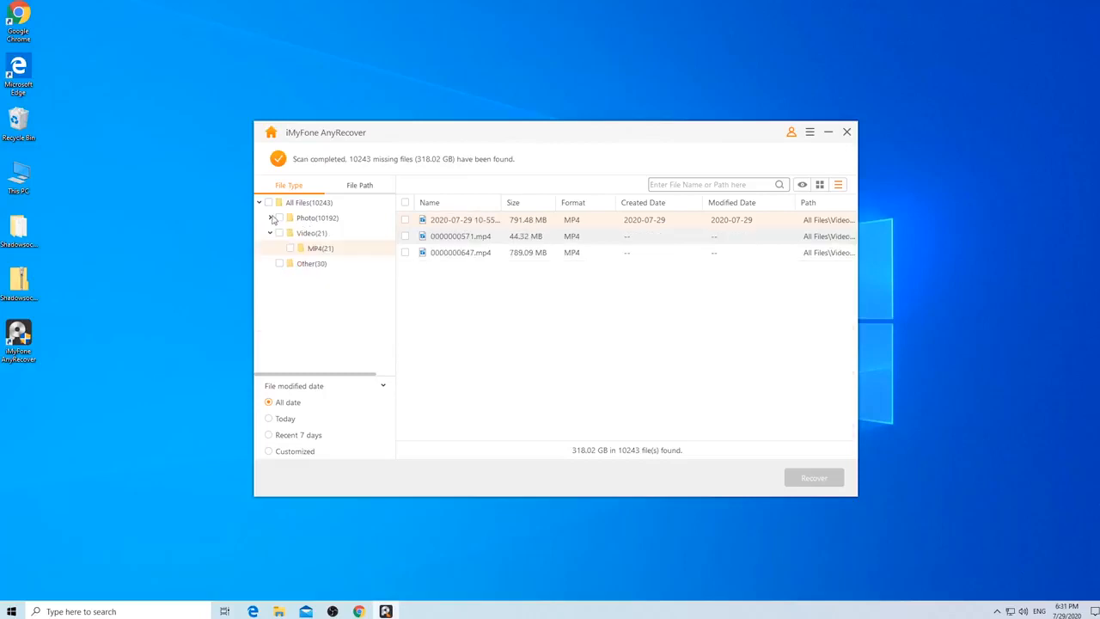
left_click(280, 218)
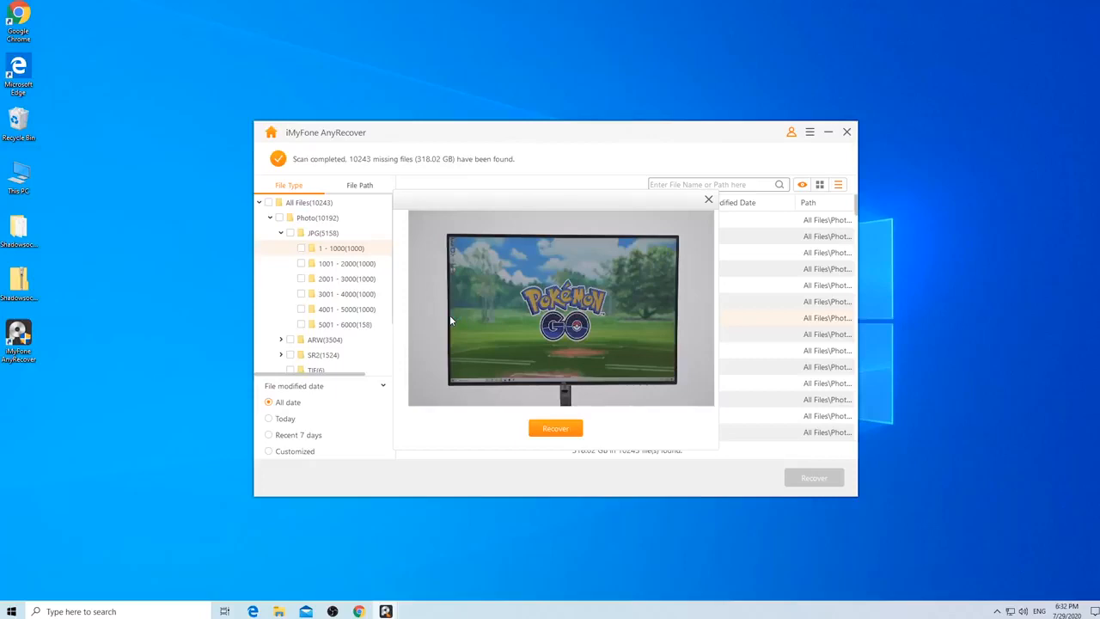
mouse_move(709, 201)
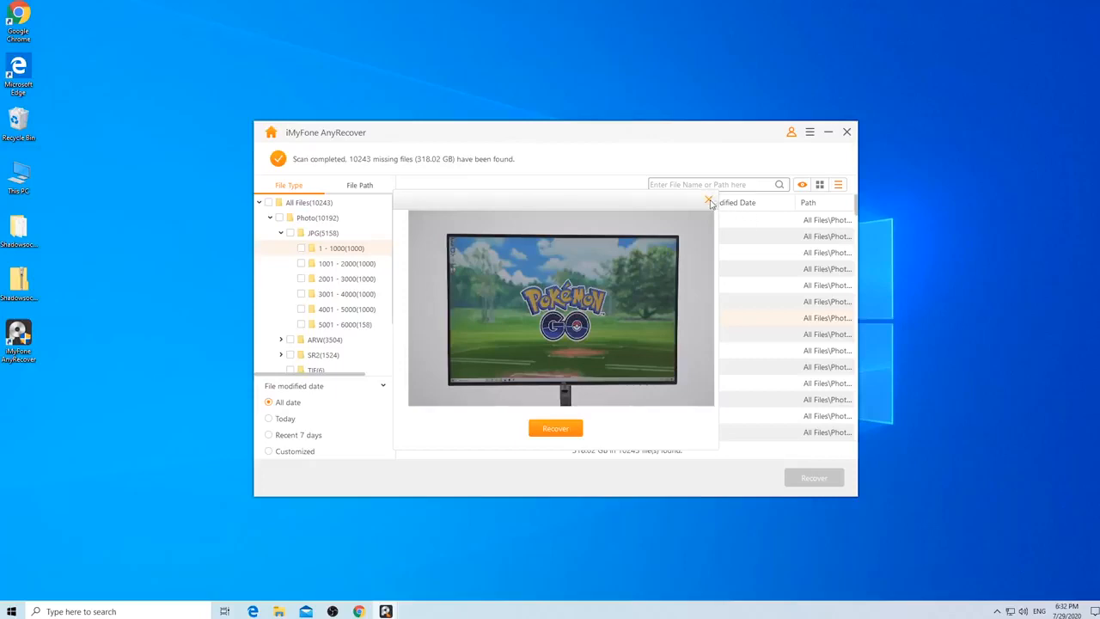
left_click(707, 200)
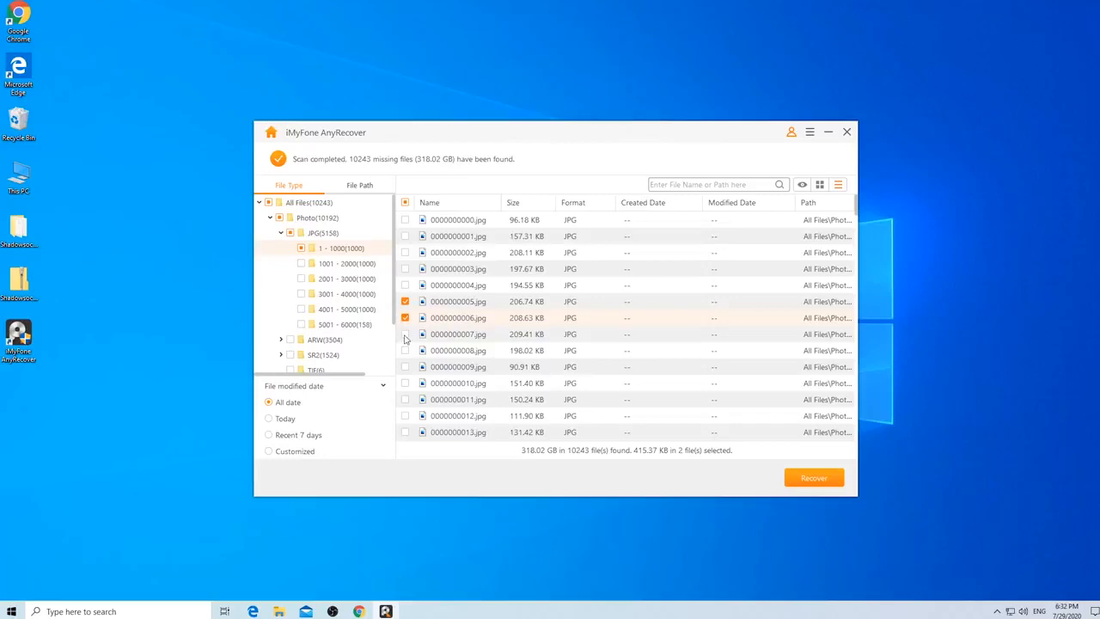
left_click(405, 333)
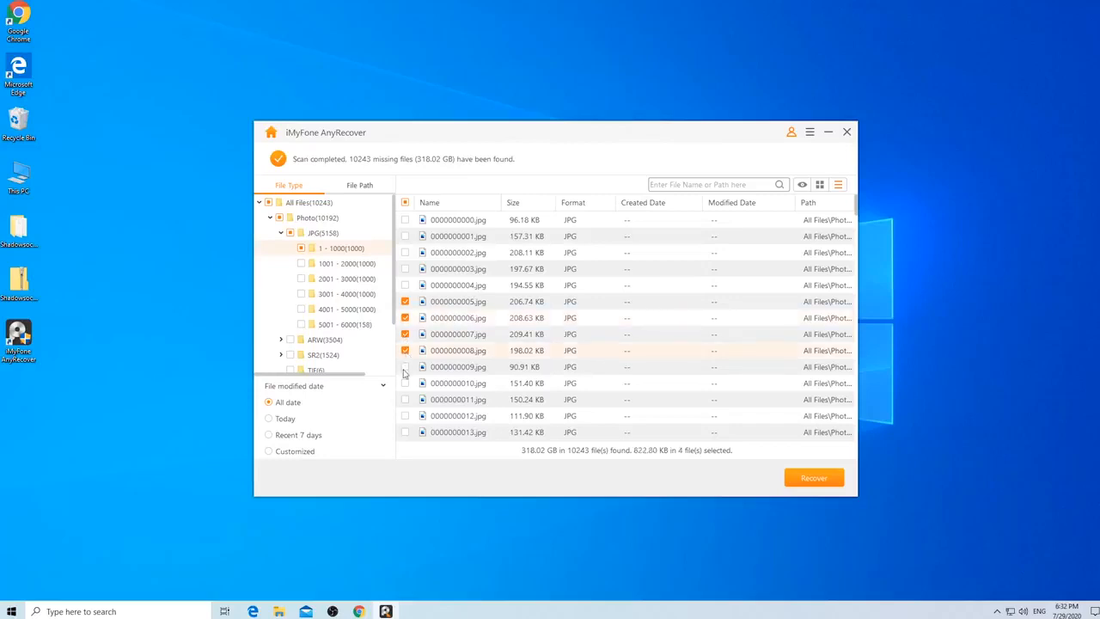
left_click(405, 367)
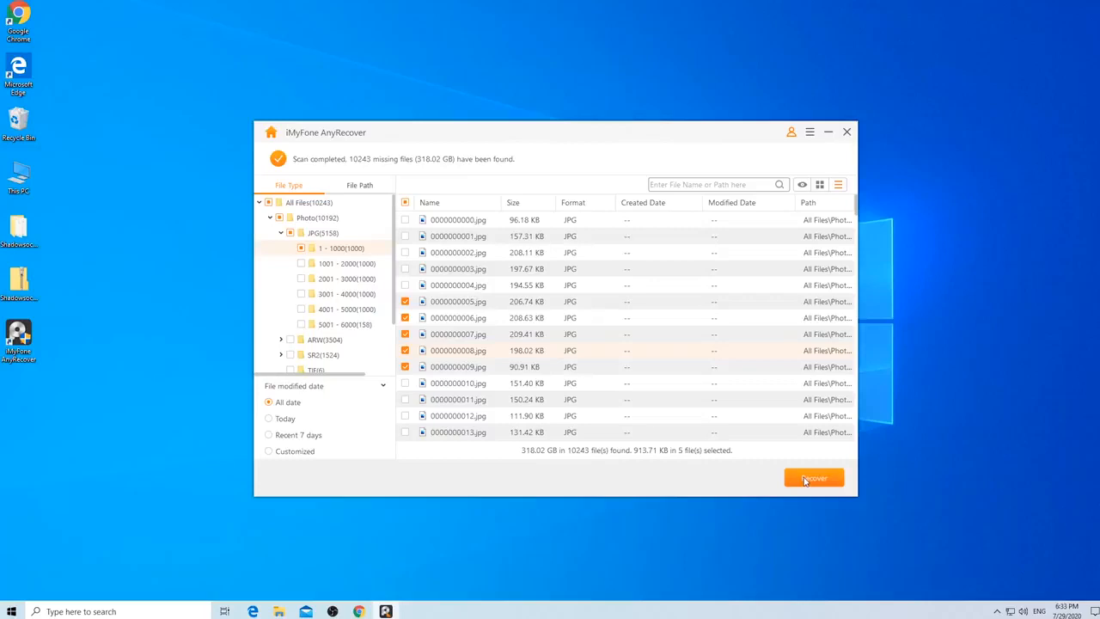
left_click(813, 477)
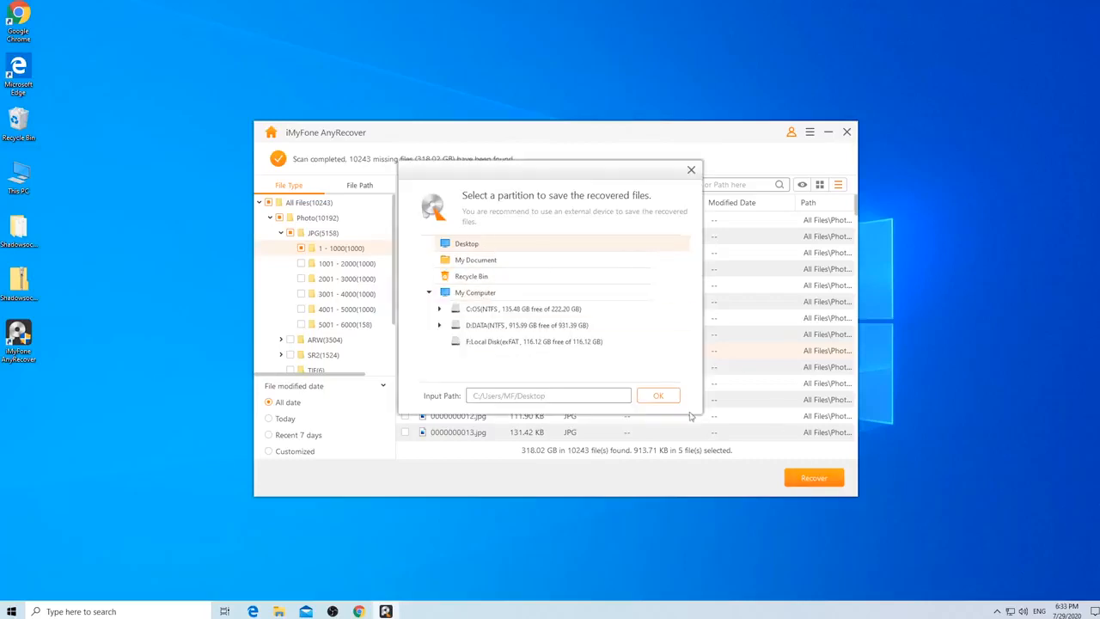
left_click(658, 395)
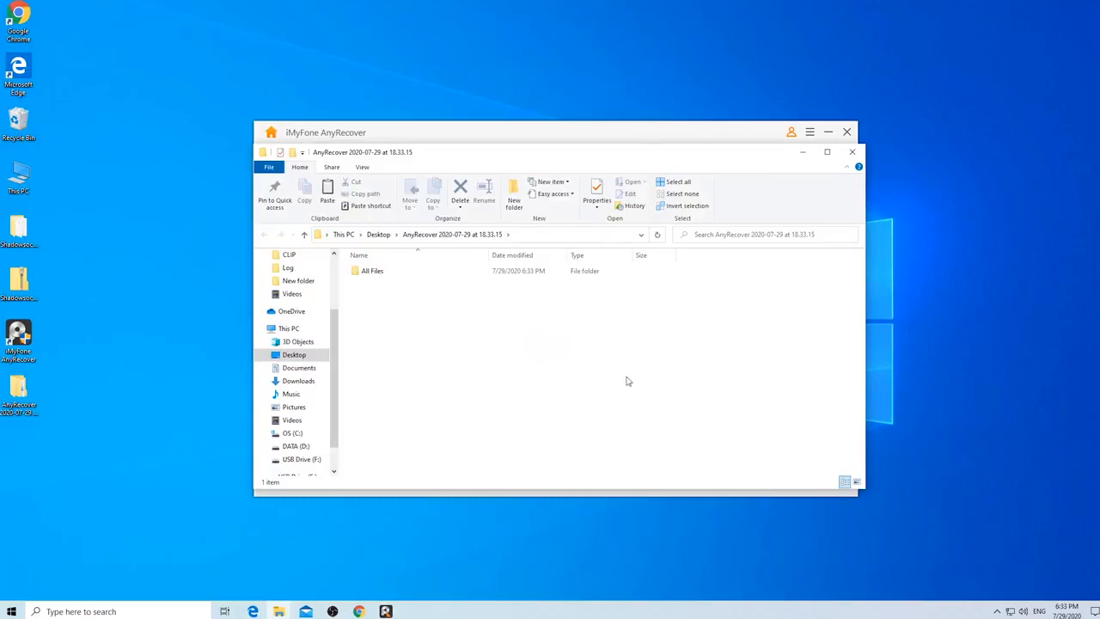
Open All Files, Photo and 1 - 1000 folders, then view a recovered JPG.
double_click(372, 270)
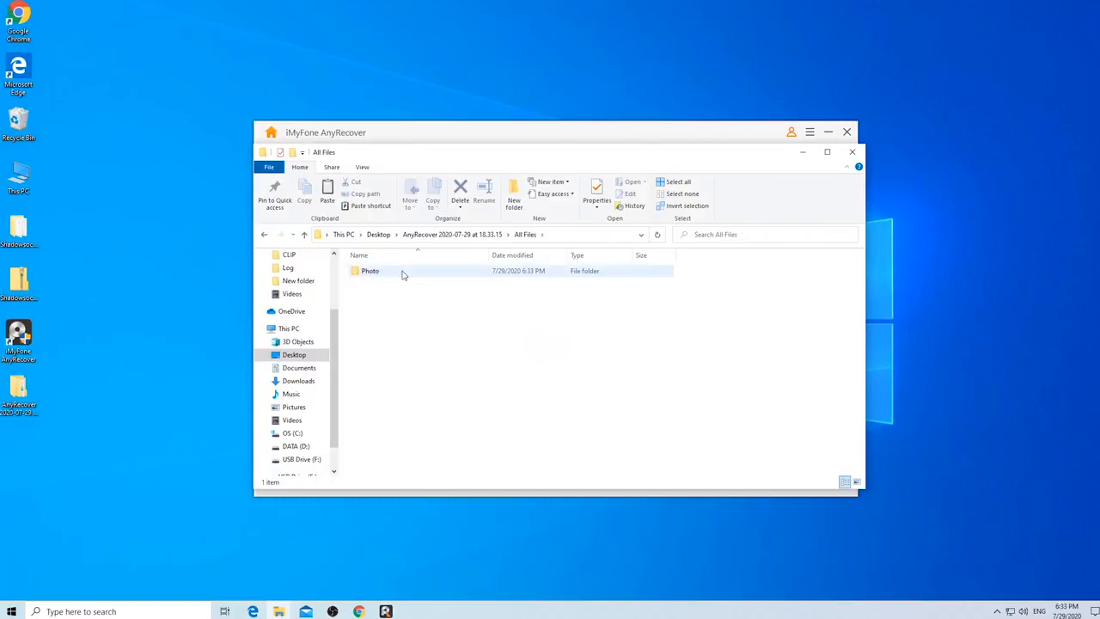
double_click(369, 271)
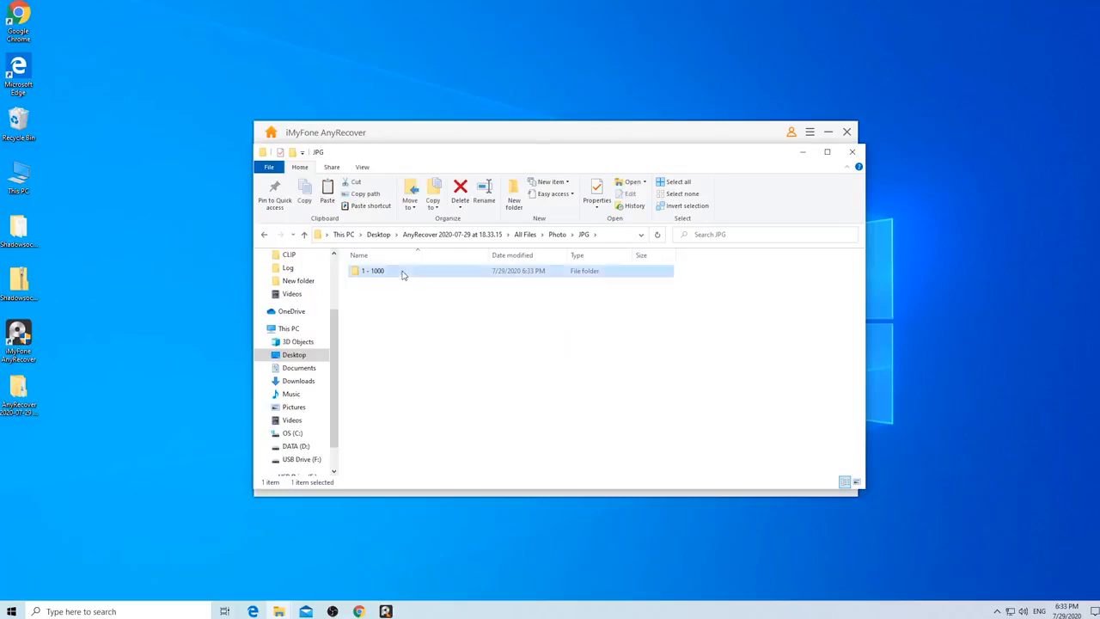
double_click(374, 271)
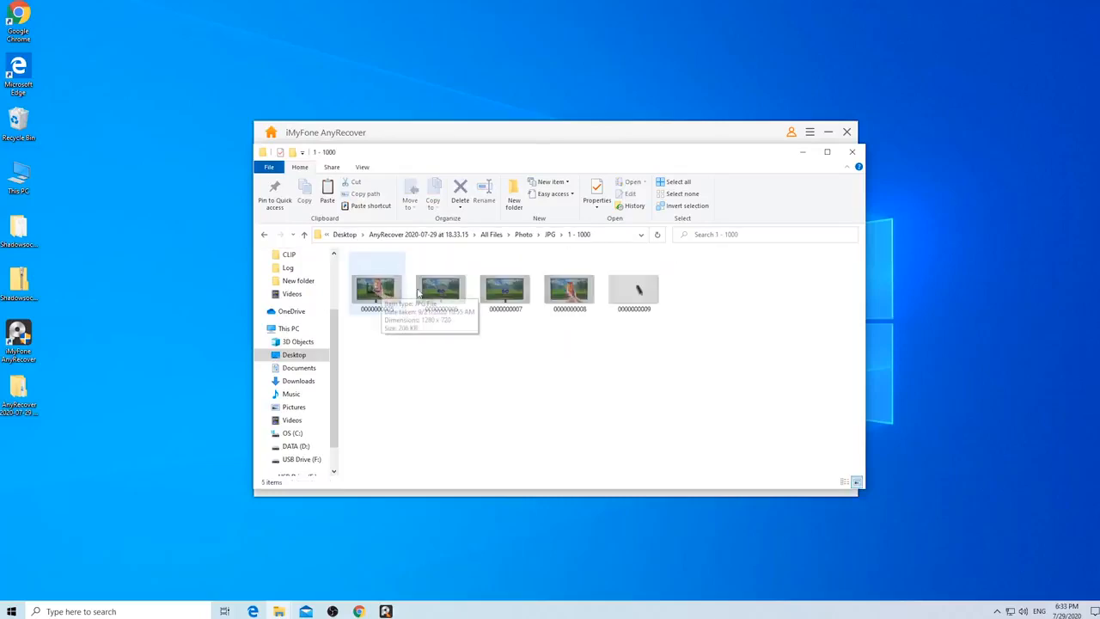
double_click(504, 288)
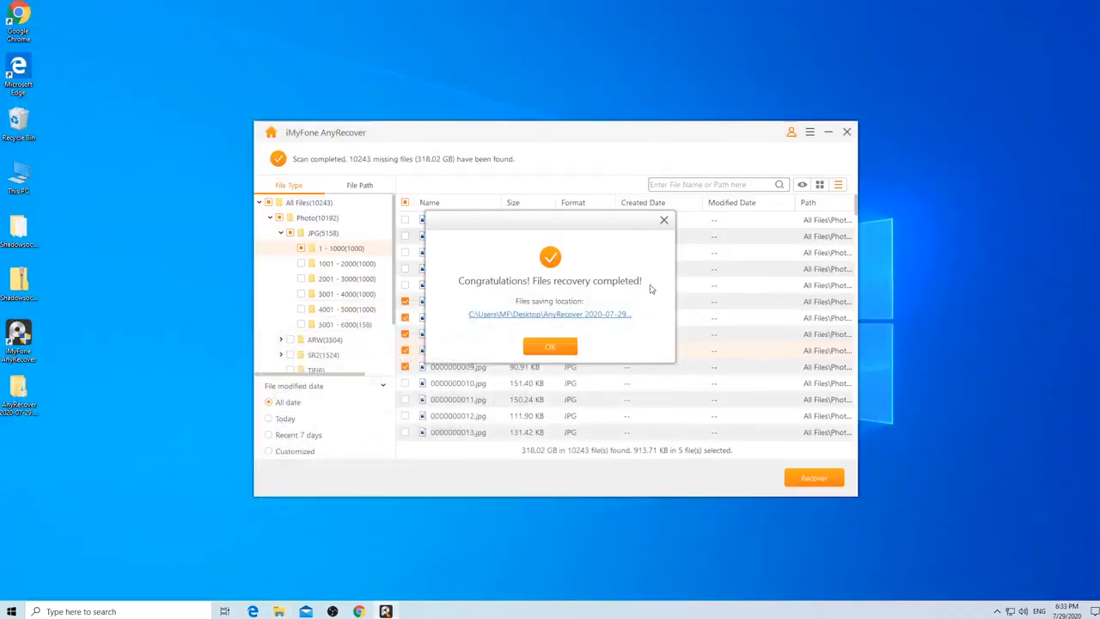
Dismiss the 'Files recovery completed' dialog.
left_click(549, 345)
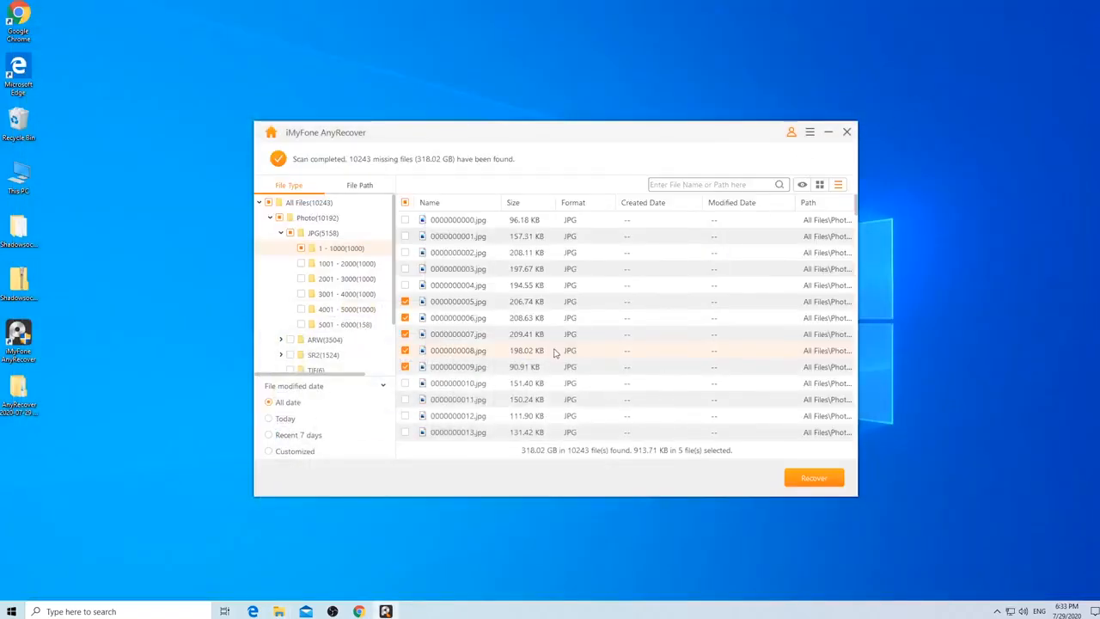